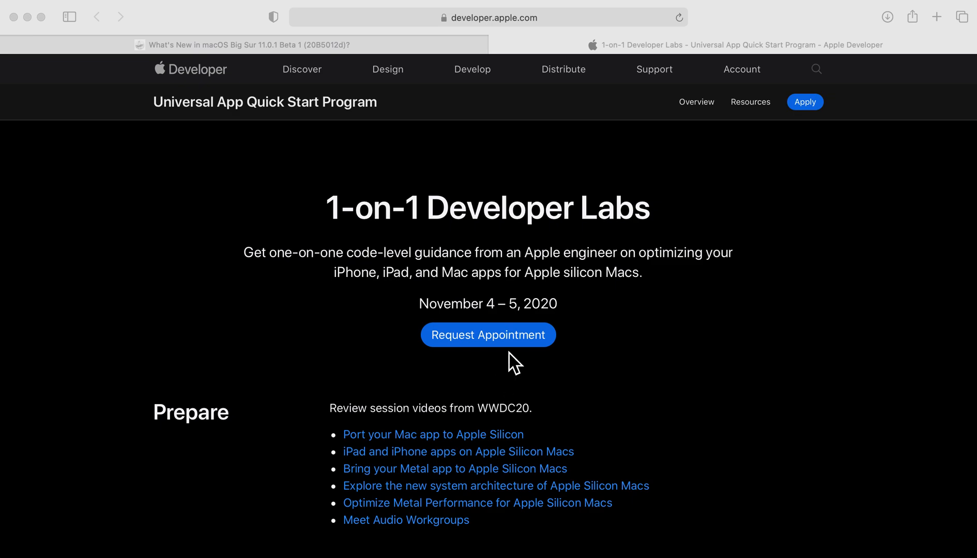
pyautogui.scroll(-3)
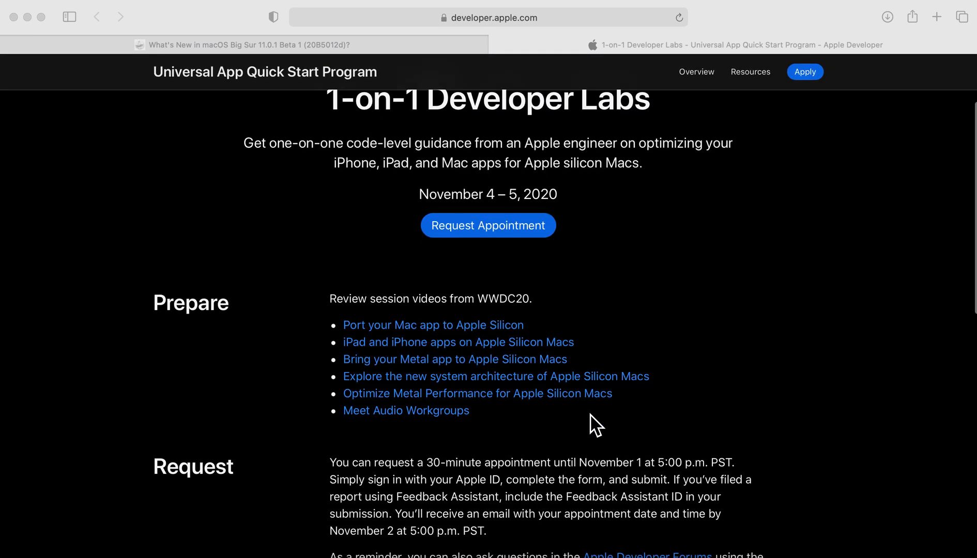
pyautogui.moveTo(431, 344)
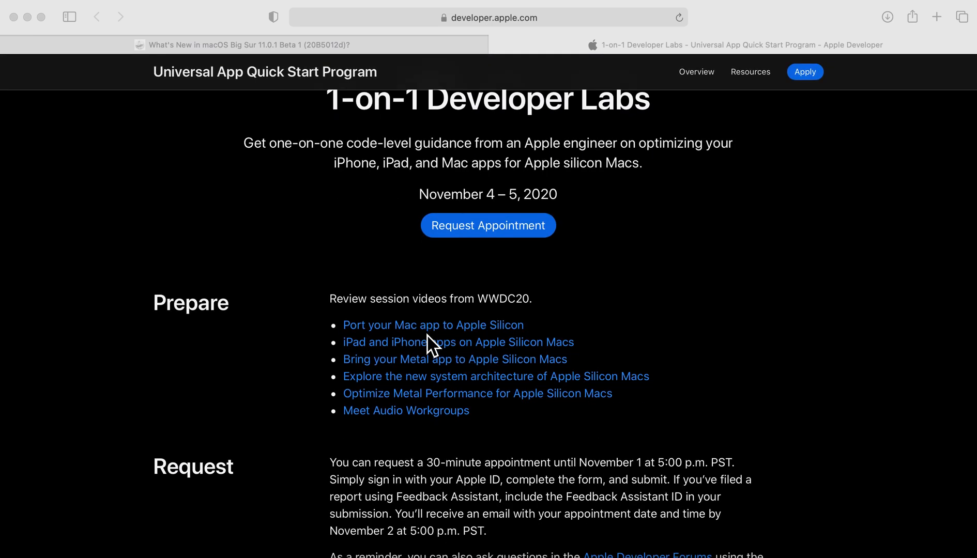
pyautogui.moveTo(452, 434)
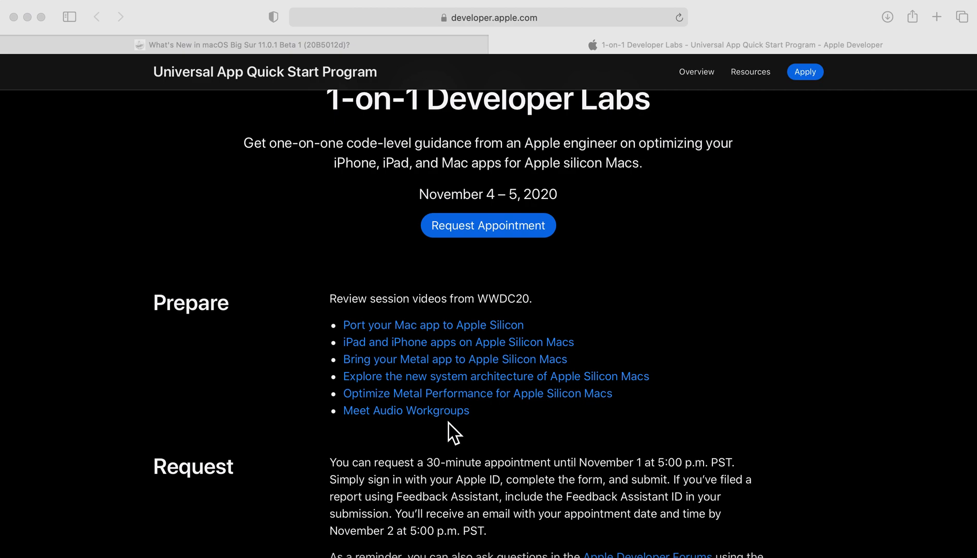
pyautogui.scroll(-3)
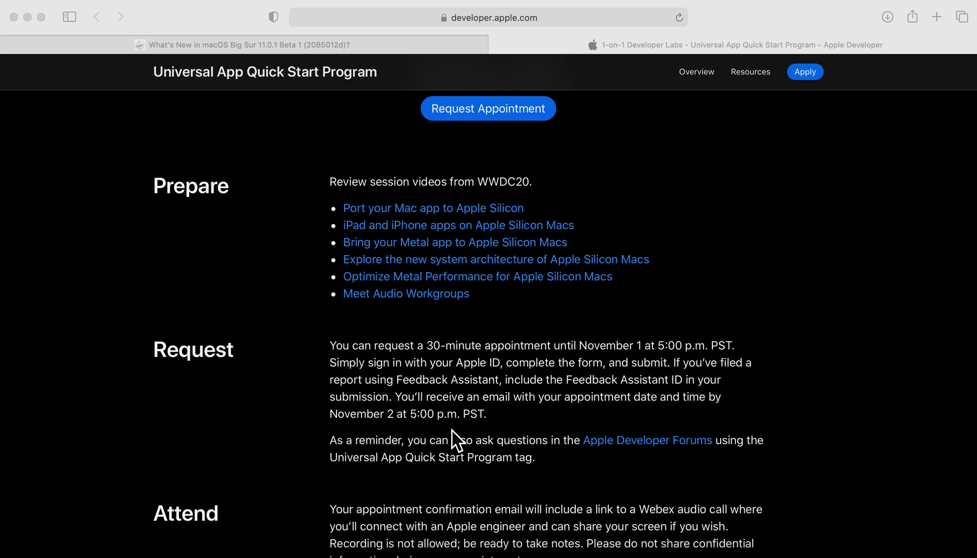
pyautogui.moveTo(450, 445)
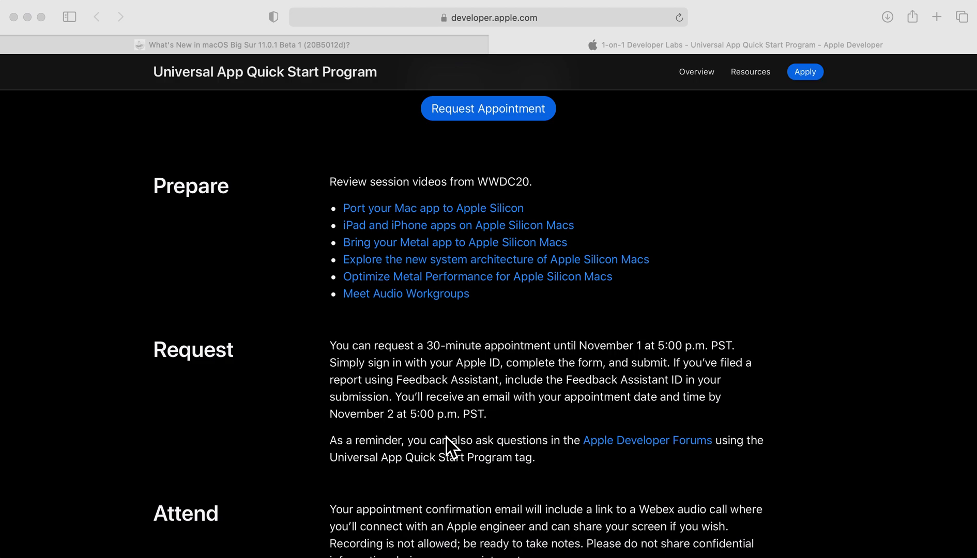
pyautogui.scroll(-3)
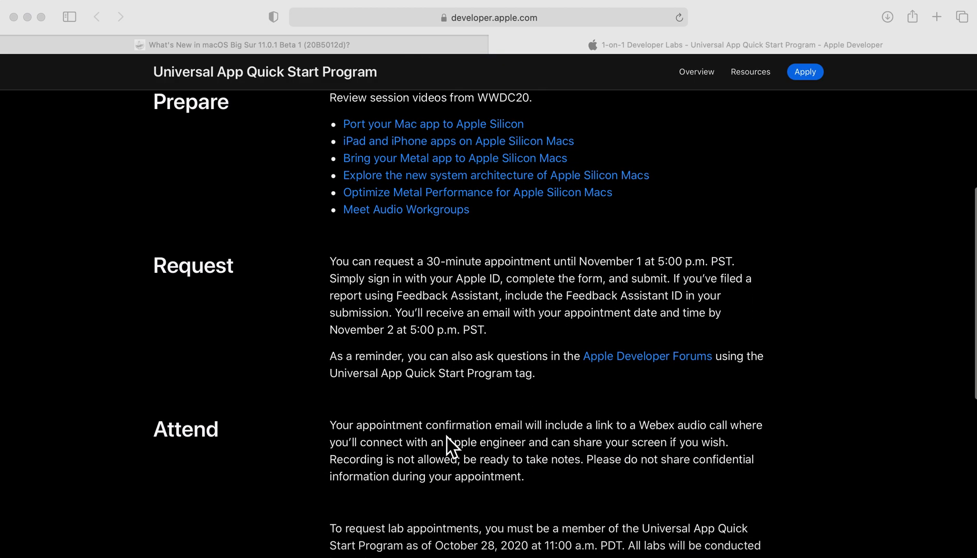
pyautogui.scroll(-3)
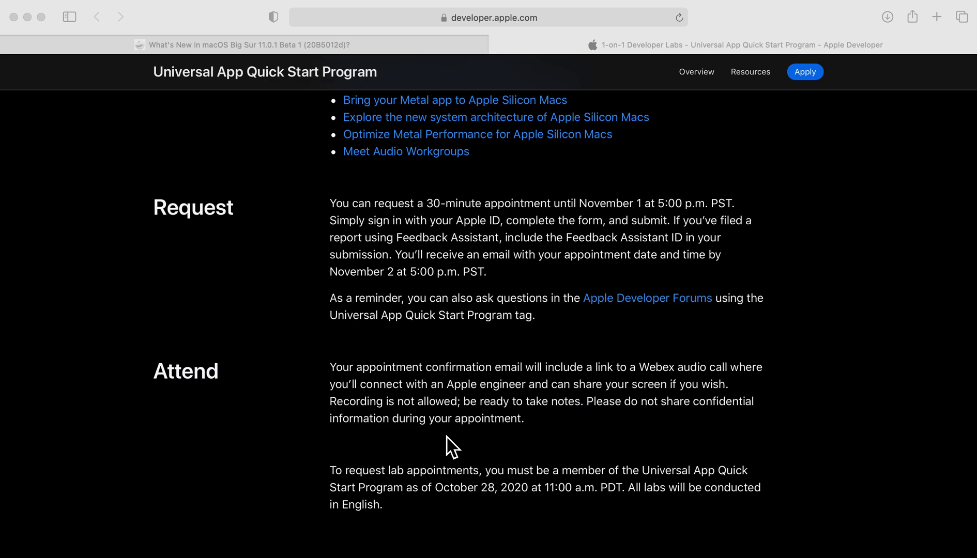
pyautogui.scroll(3)
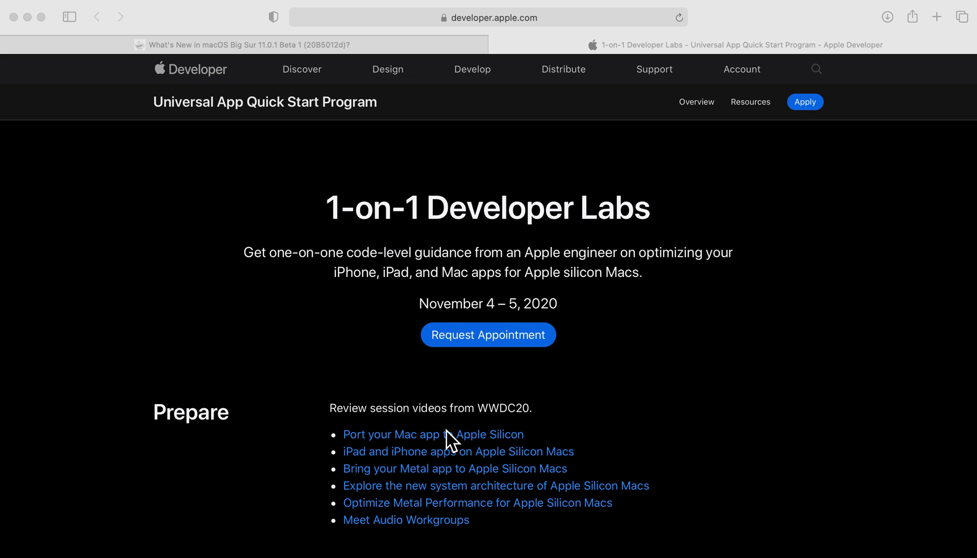
pyautogui.moveTo(466, 388)
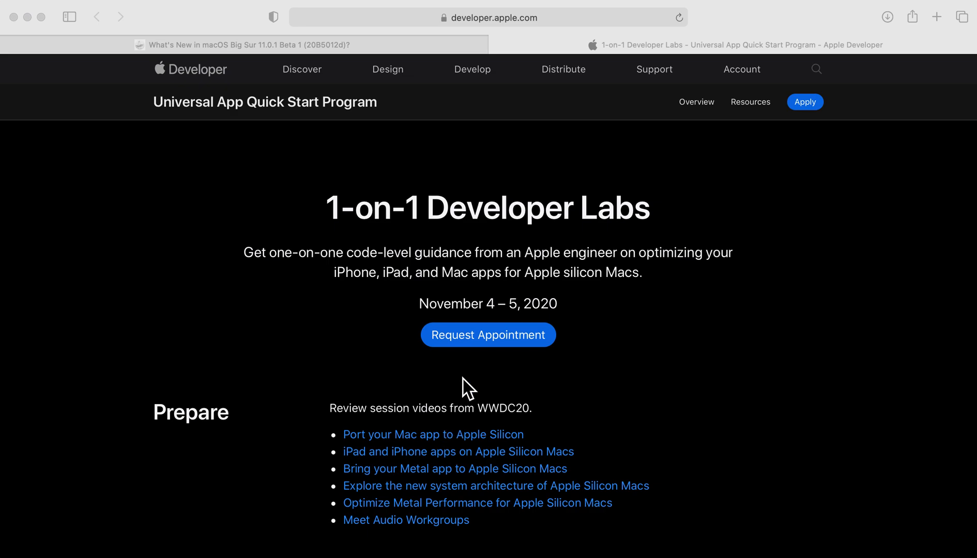